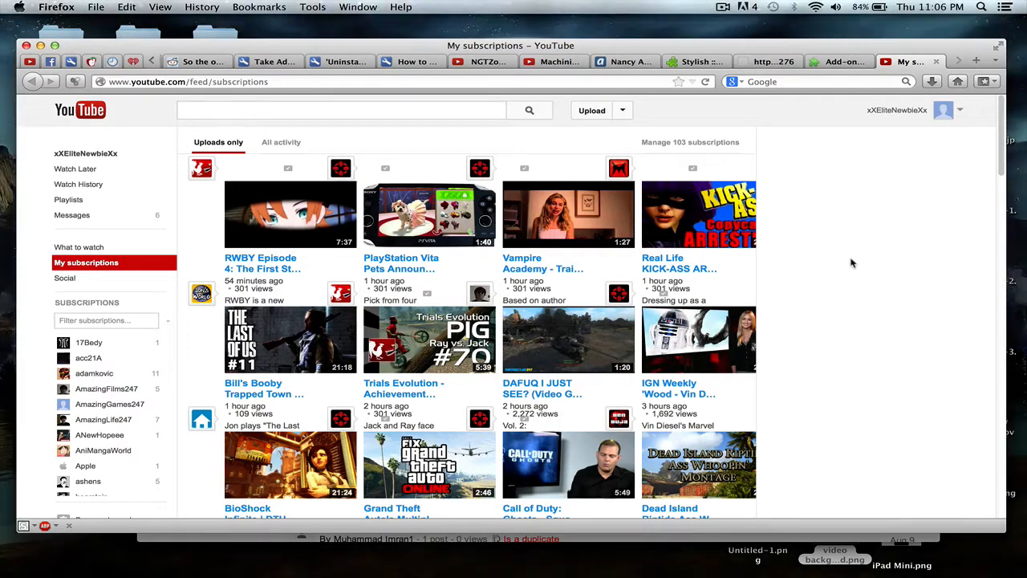
pyautogui.moveTo(822, 233)
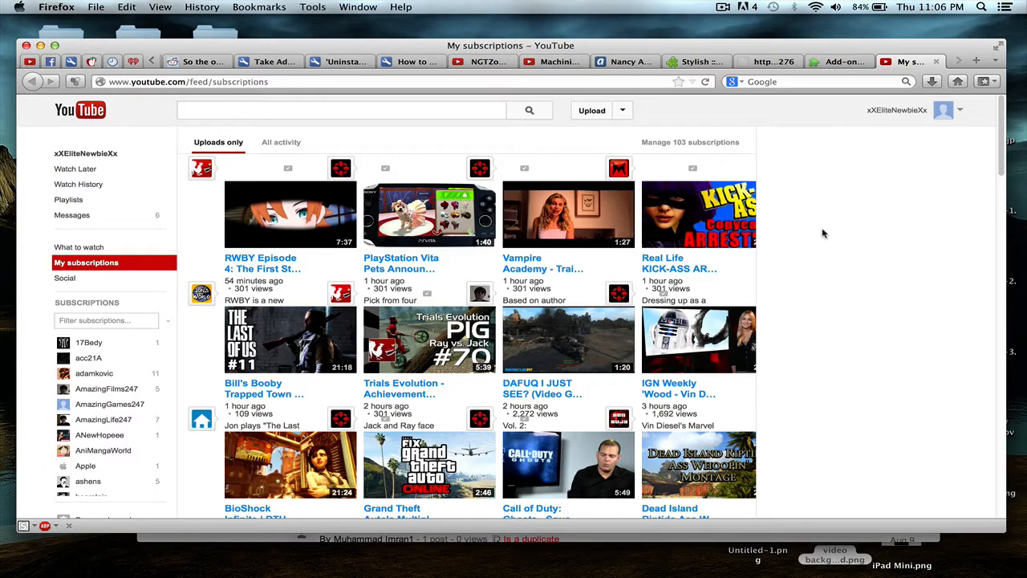
pyautogui.moveTo(848, 290)
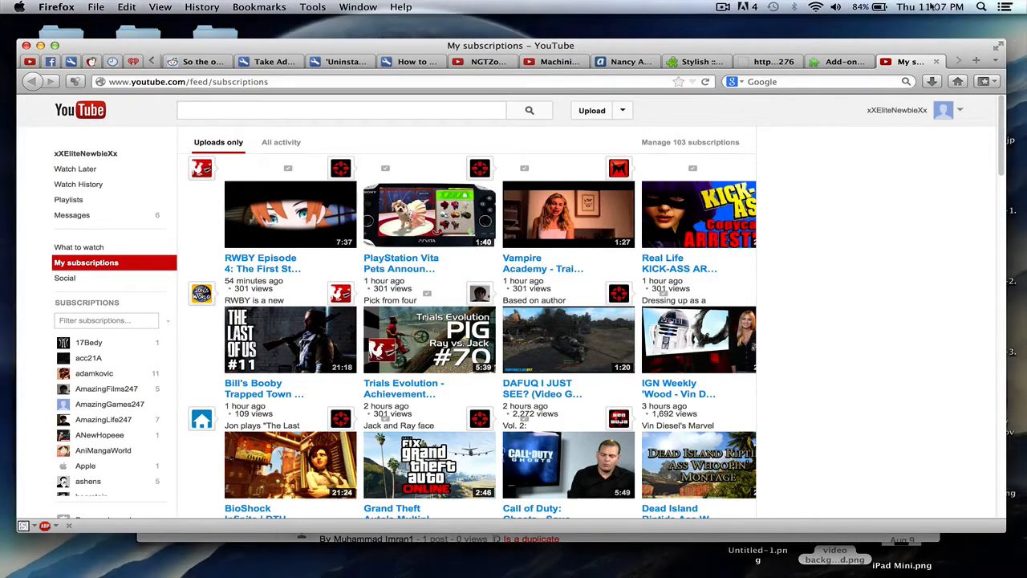
pyautogui.moveTo(854, 166)
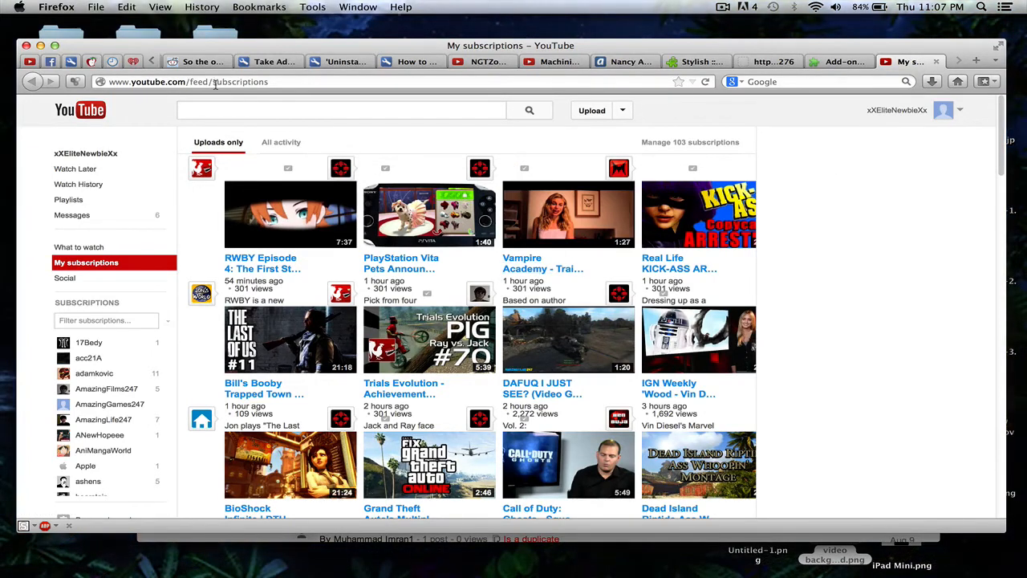
pyautogui.moveTo(271, 110)
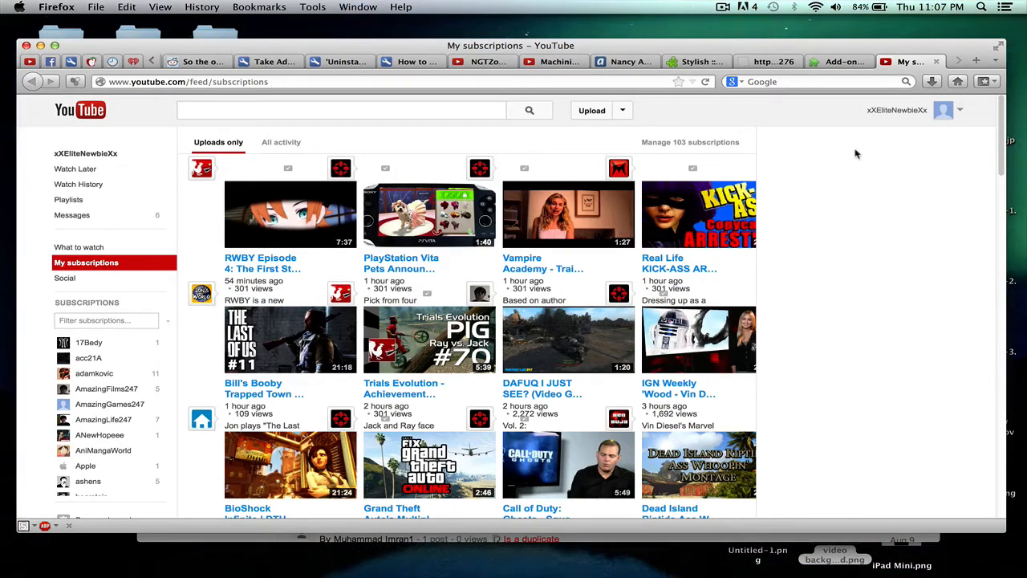
pyautogui.moveTo(763, 90)
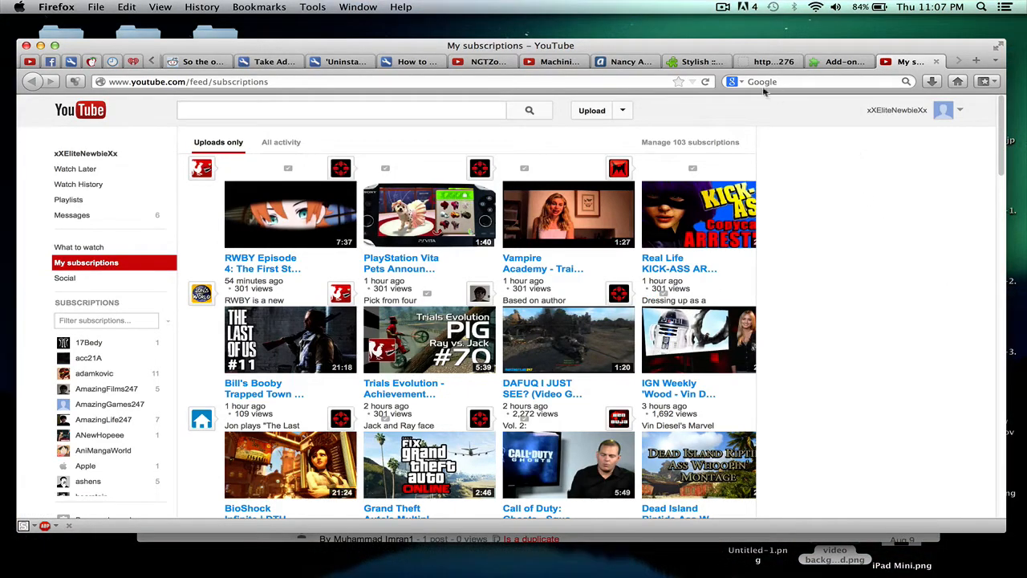
# - Switch to the 'Stylish :: Add-ons for Firefox' tab
pyautogui.click(694, 61)
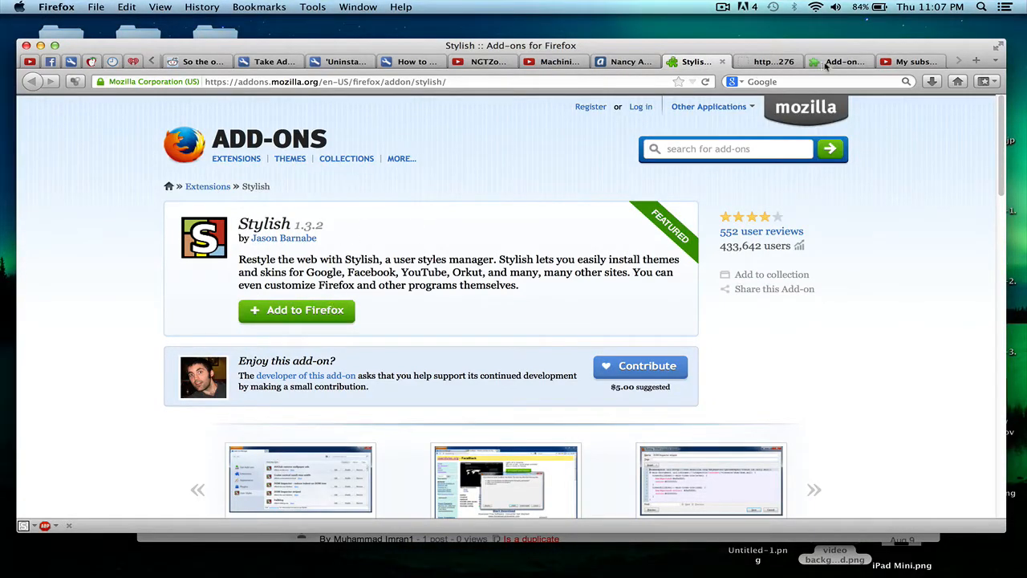
# - Switch to the Add-ons Manager tab listing the 'Youtube Sub Box' user style
pyautogui.click(838, 61)
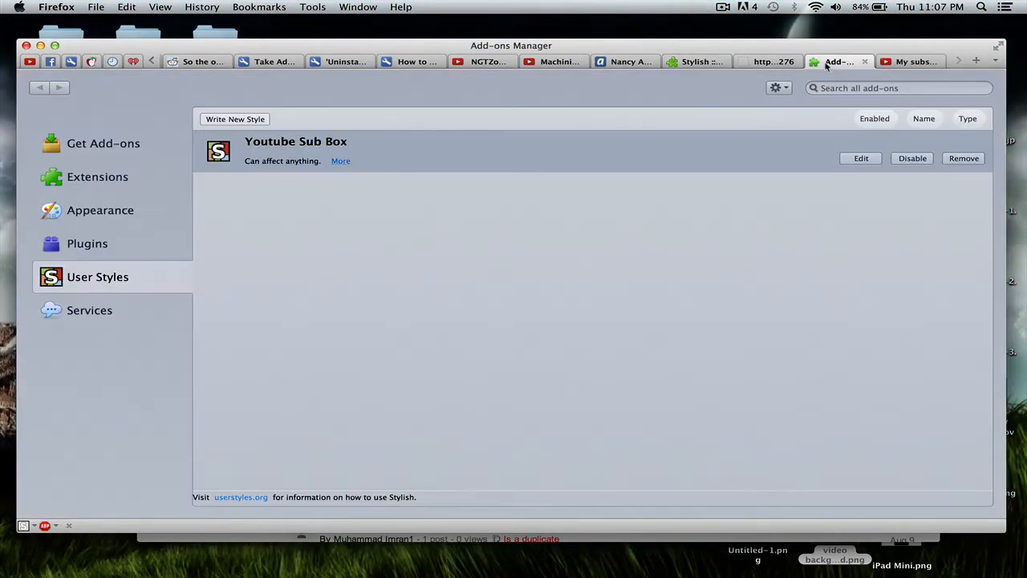
pyautogui.moveTo(155, 184)
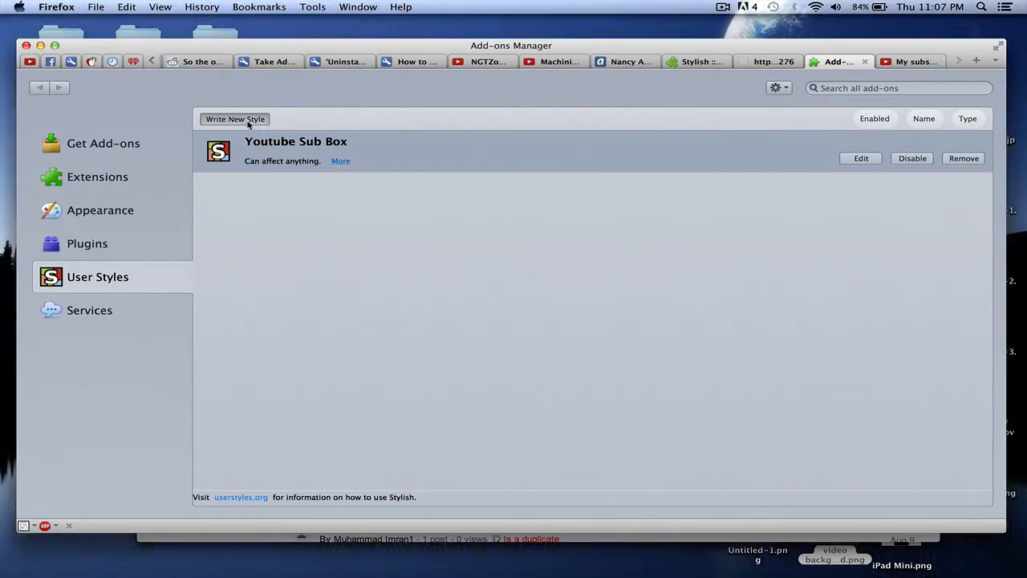
pyautogui.click(236, 119)
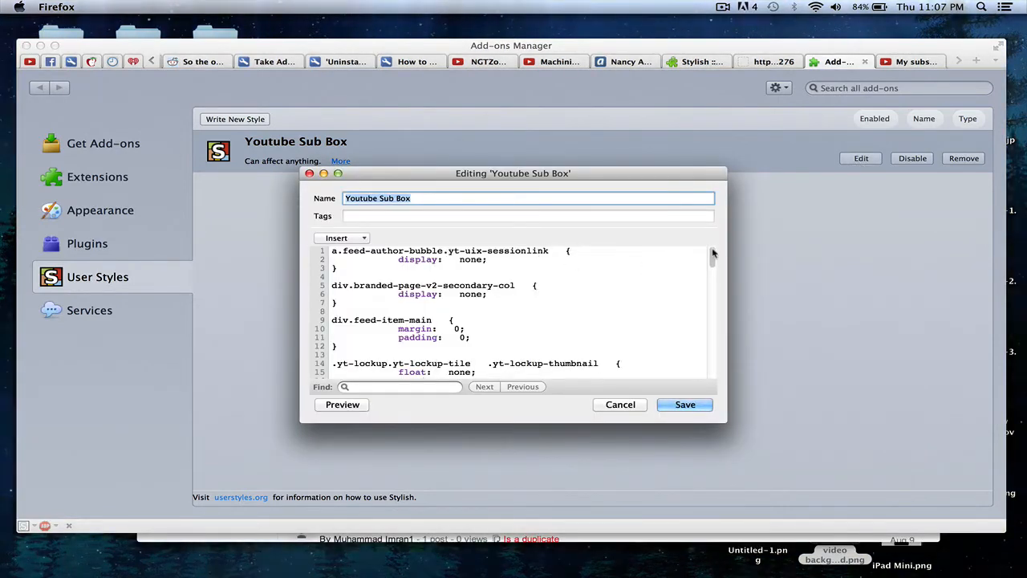
pyautogui.scroll(-3)
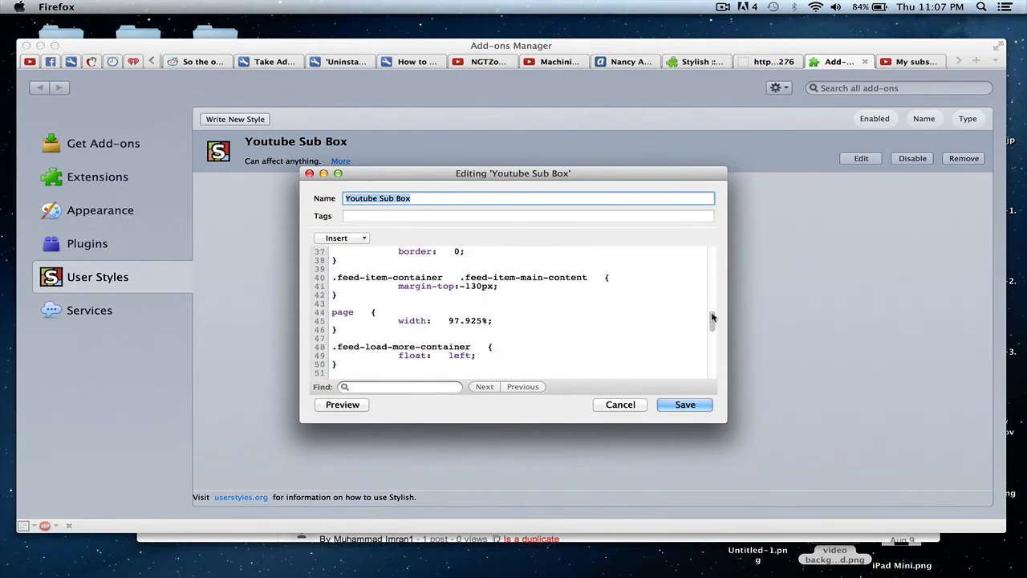
pyautogui.scroll(-3)
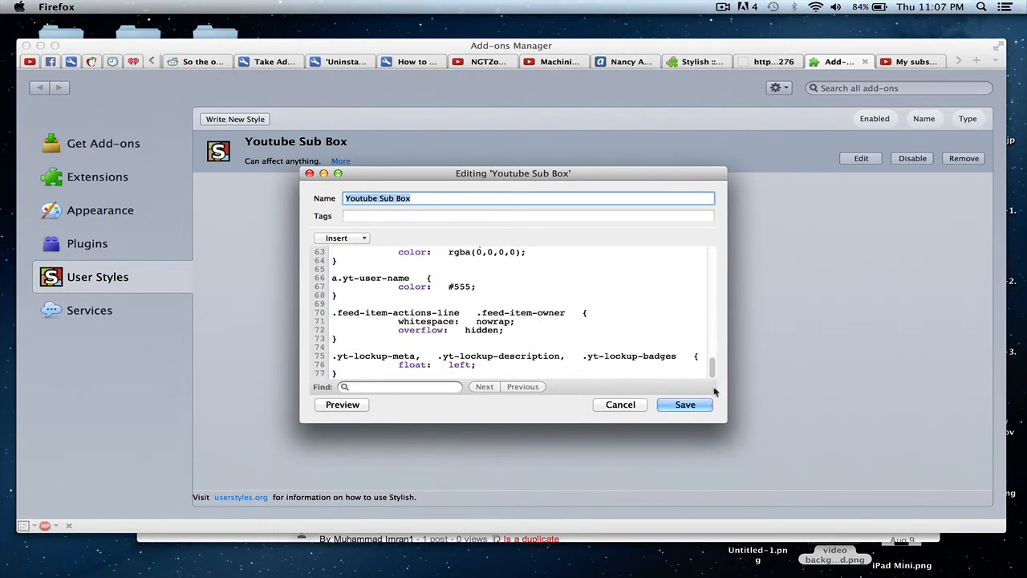
pyautogui.scroll(3)
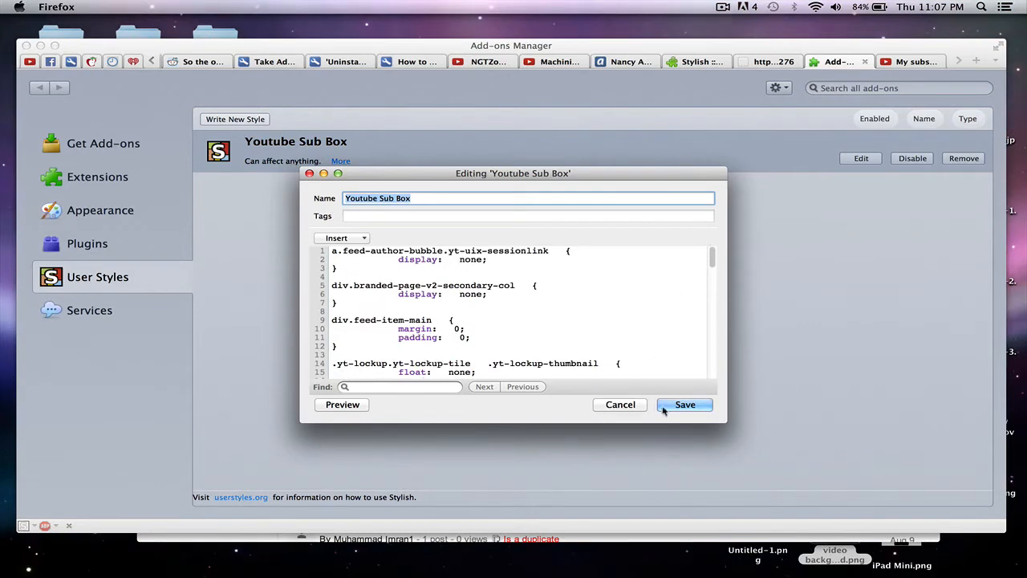
pyautogui.click(684, 405)
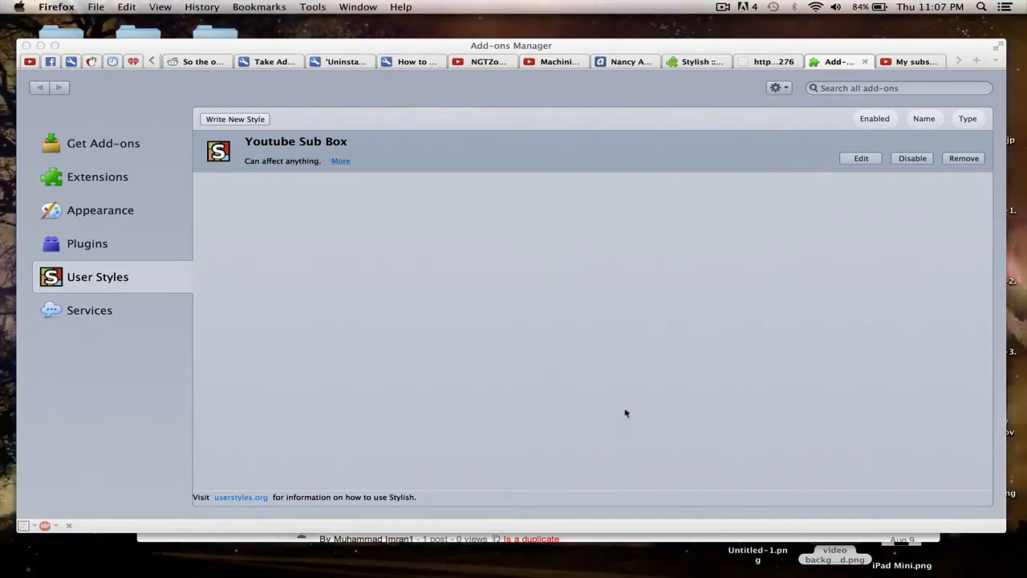
# - Return to YouTube's My subscriptions feed, briefly viewing Social, then back to the grid feed
pyautogui.click(909, 61)
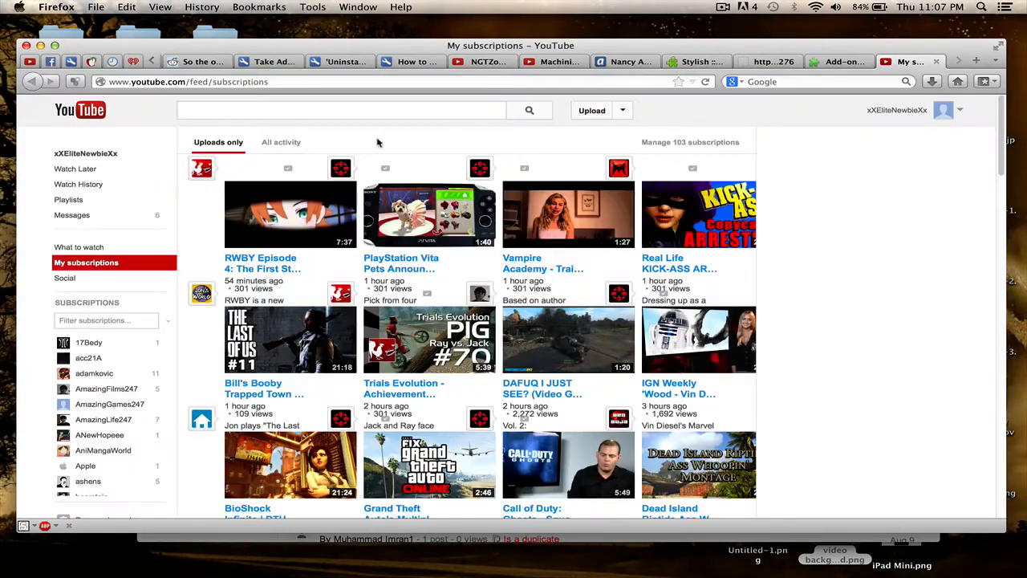
pyautogui.moveTo(469, 260)
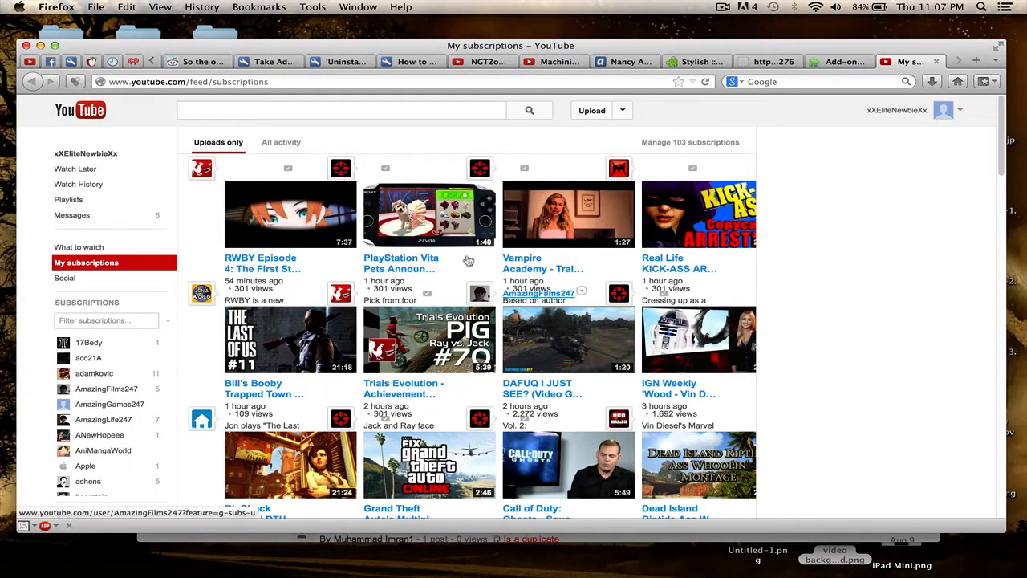
pyautogui.moveTo(79, 246)
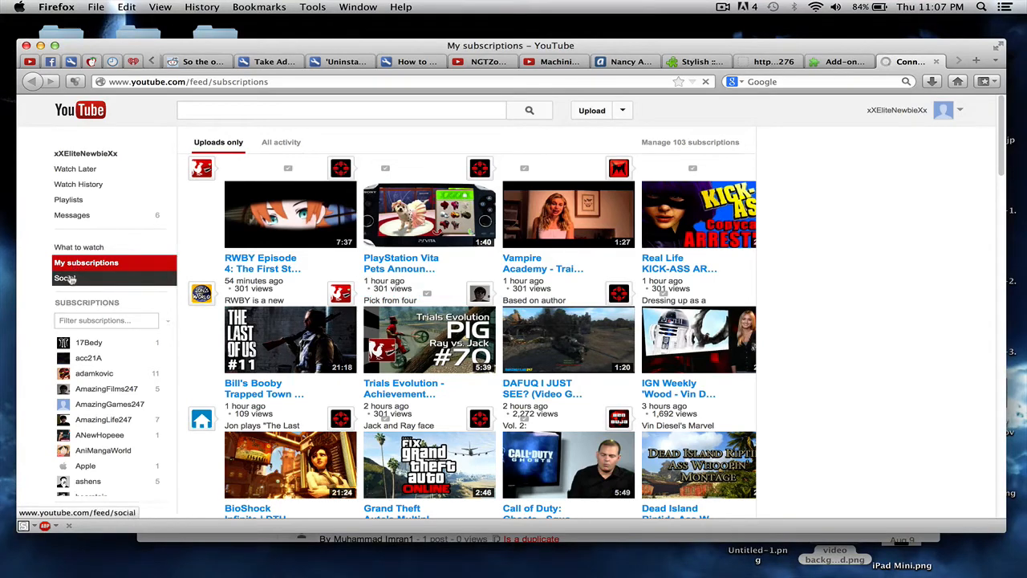
pyautogui.click(66, 278)
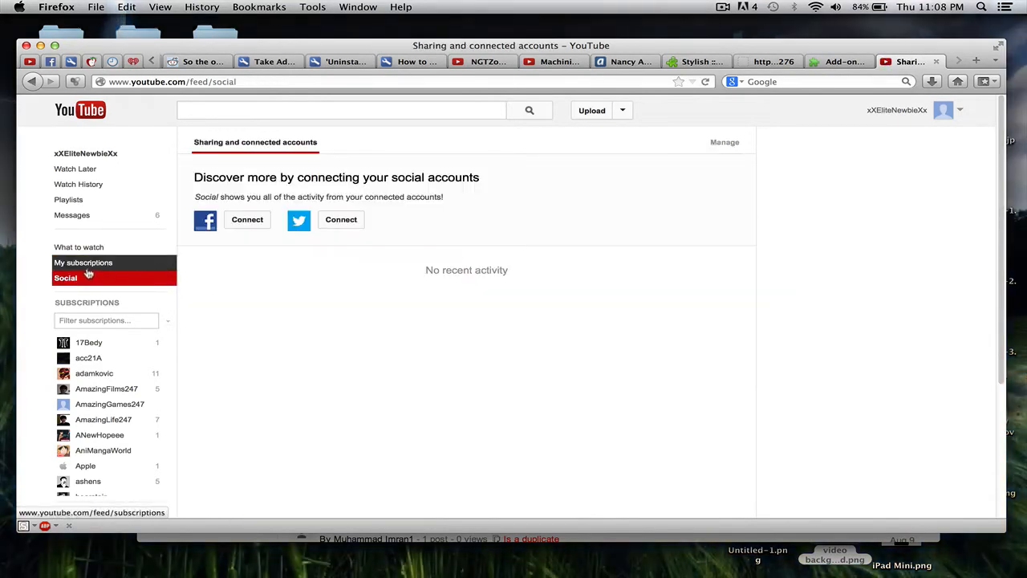
pyautogui.click(84, 263)
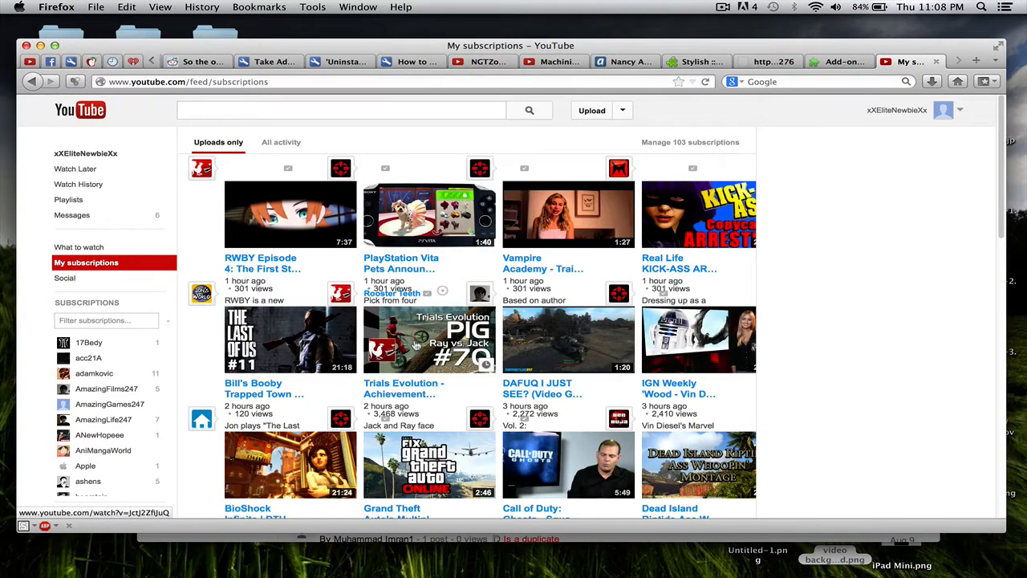
pyautogui.moveTo(687, 251)
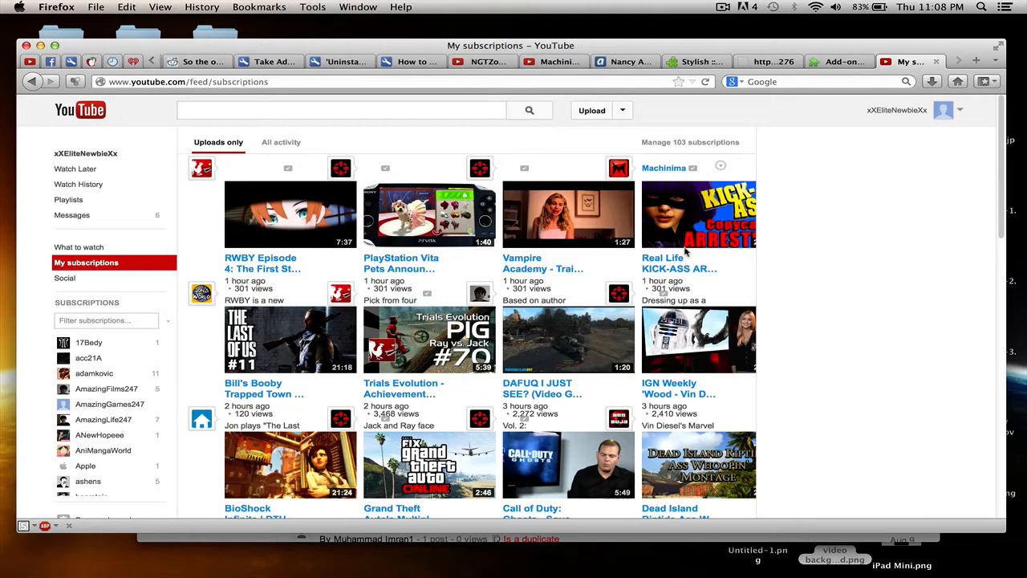
pyautogui.moveTo(876, 353)
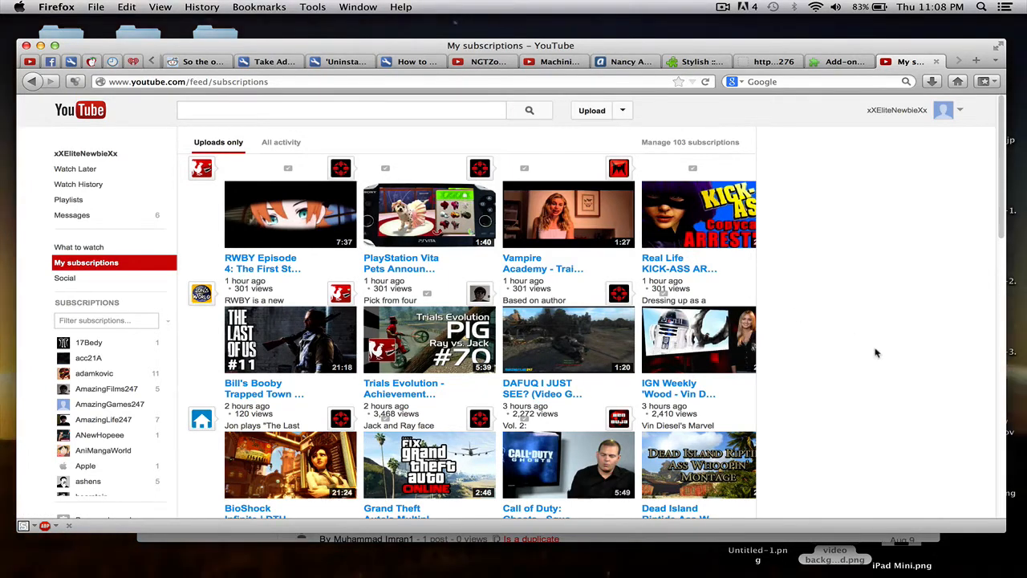
pyautogui.moveTo(895, 280)
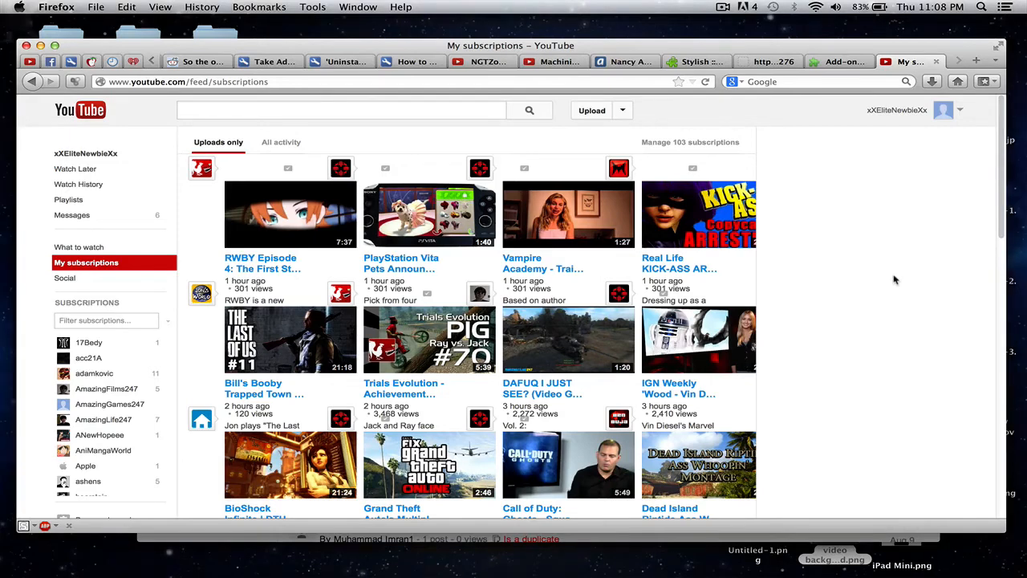
pyautogui.moveTo(894, 290)
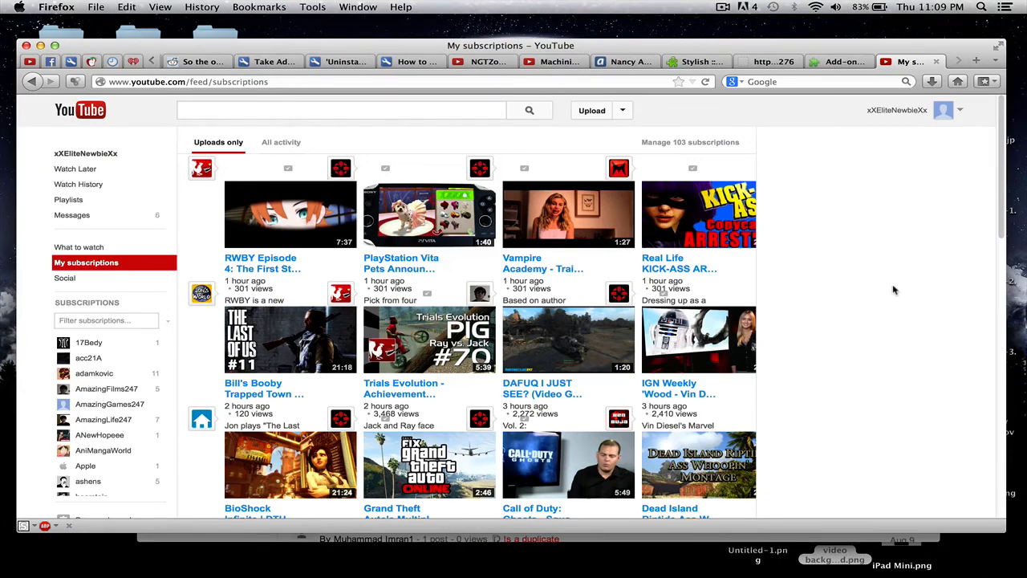
pyautogui.moveTo(808, 177)
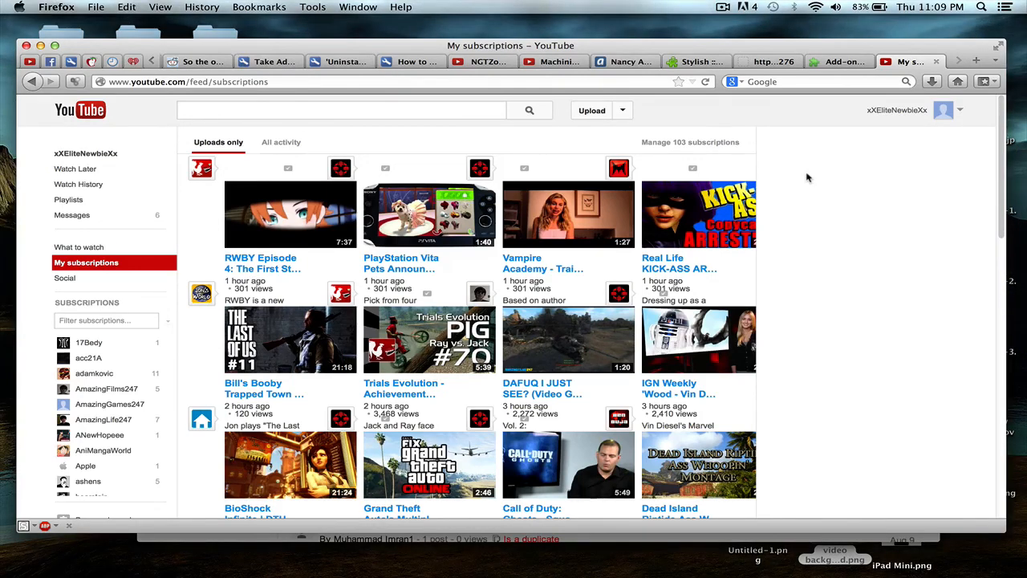